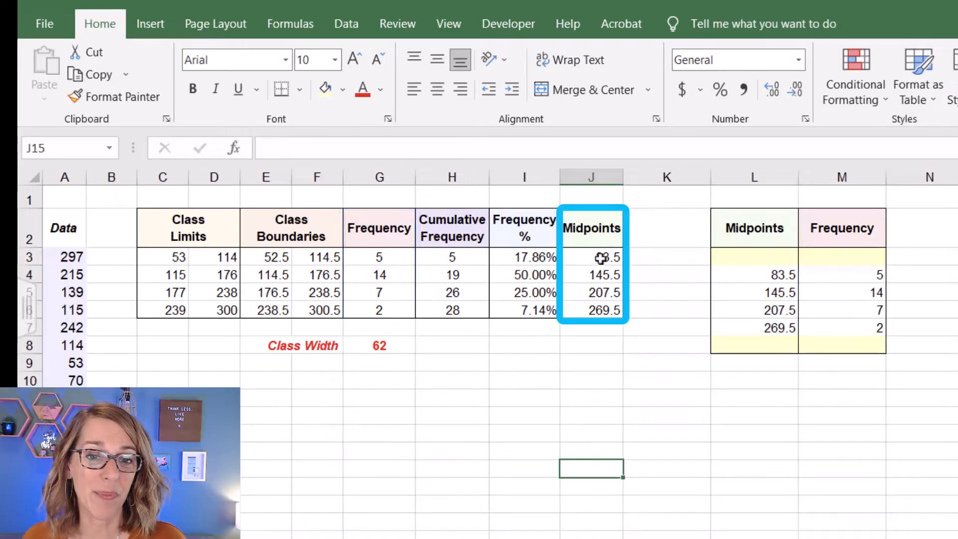
Enter =(C3+D3)/2 in J3 so the first midpoint averages the class limits, giving 83.5
left_click(591, 256)
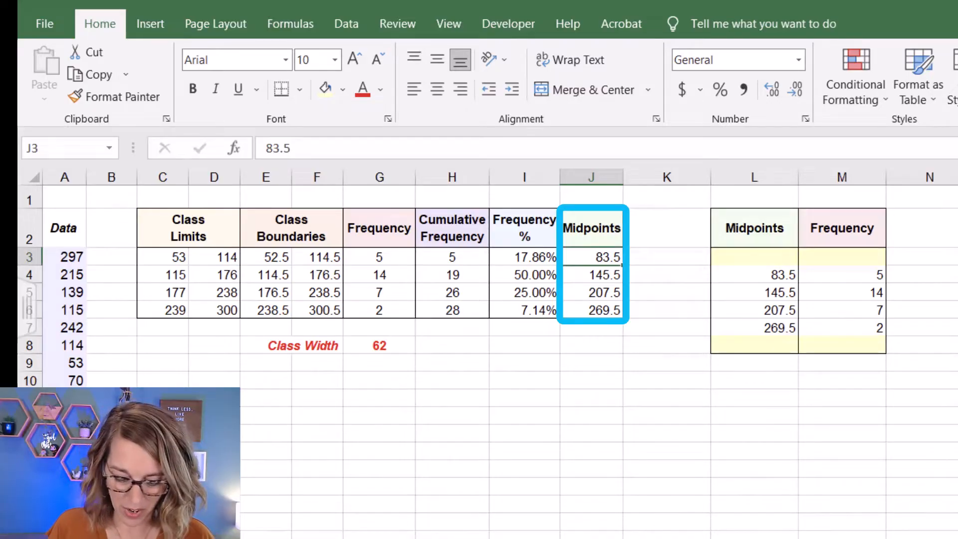
type("=(")
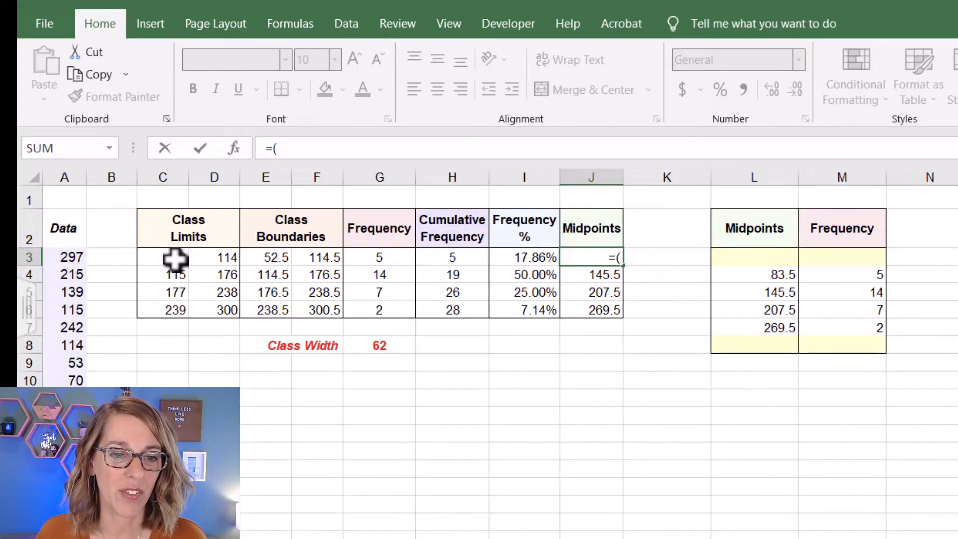
left_click(162, 257)
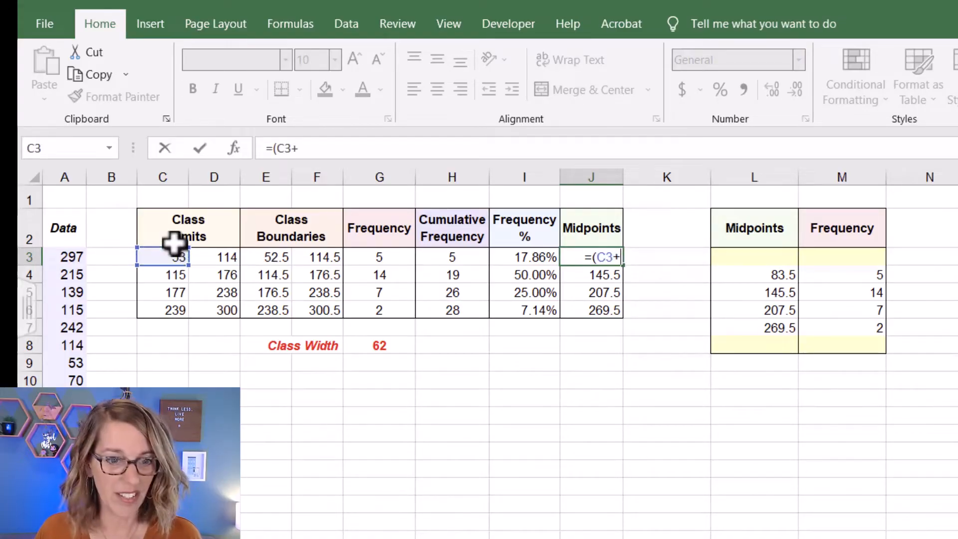
left_click(213, 257)
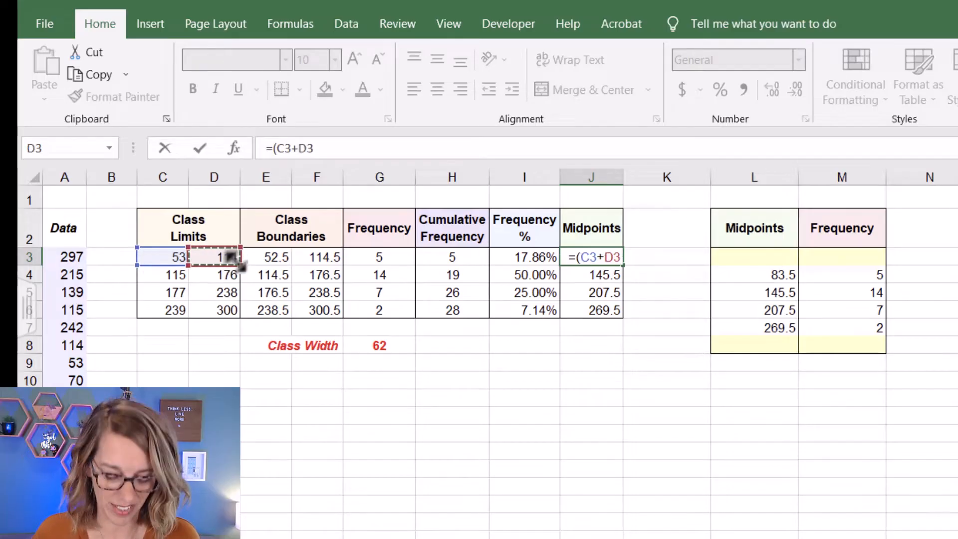
type(")/")
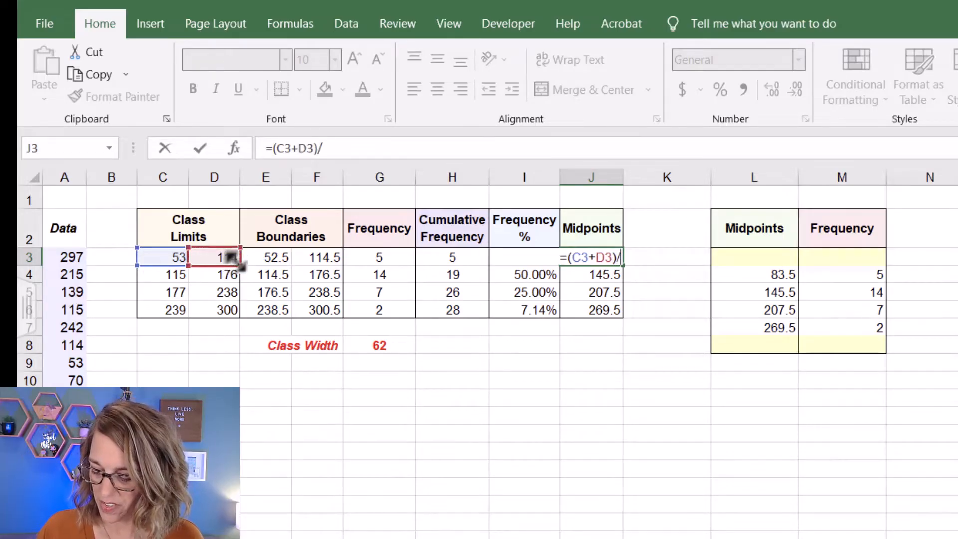
key("Return")
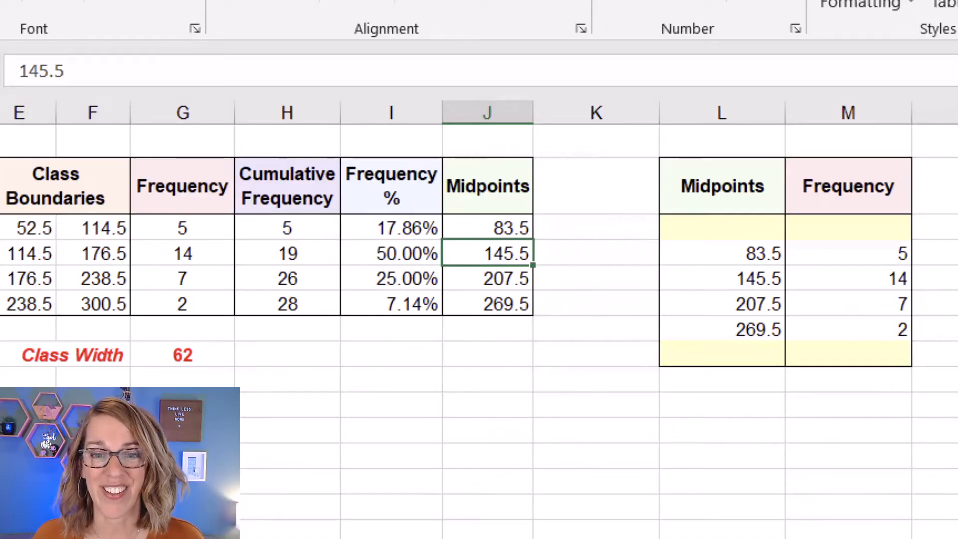
Make L3 the midpoint one class width below L4, giving 21.5
left_click(721, 227)
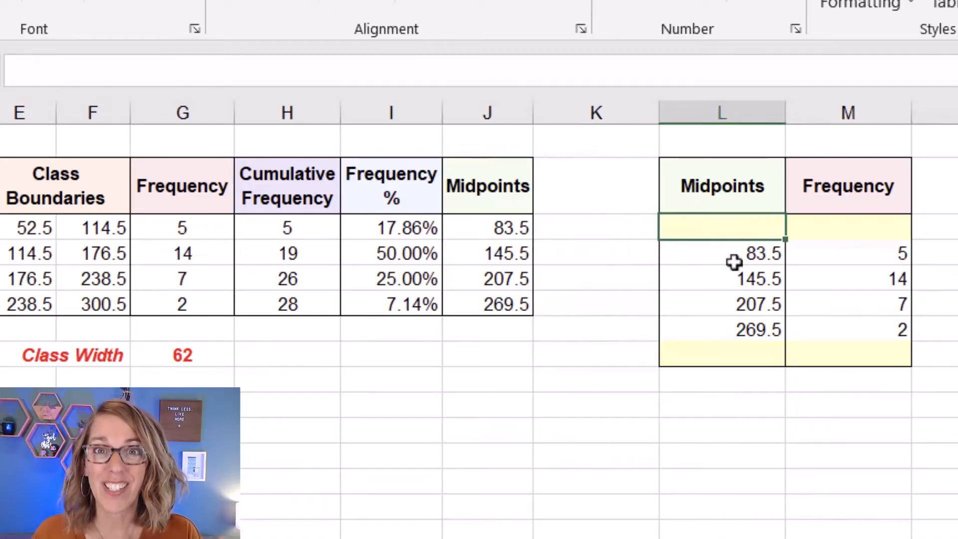
left_click(721, 253)
type("=")
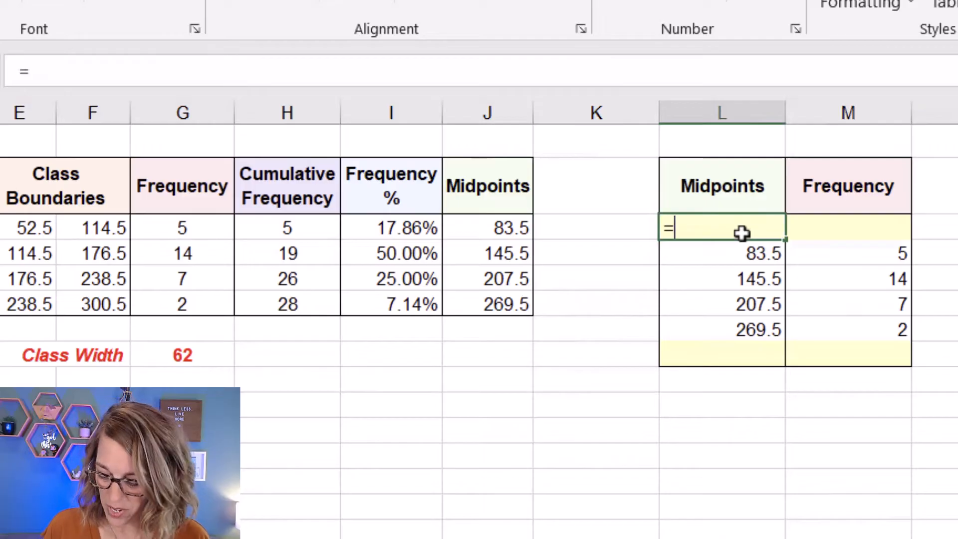
left_click(721, 252)
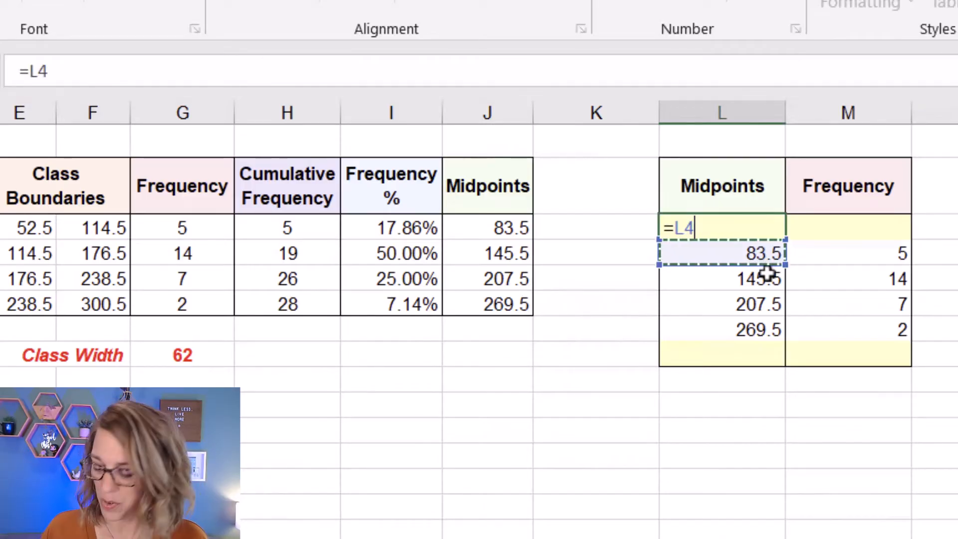
type("-")
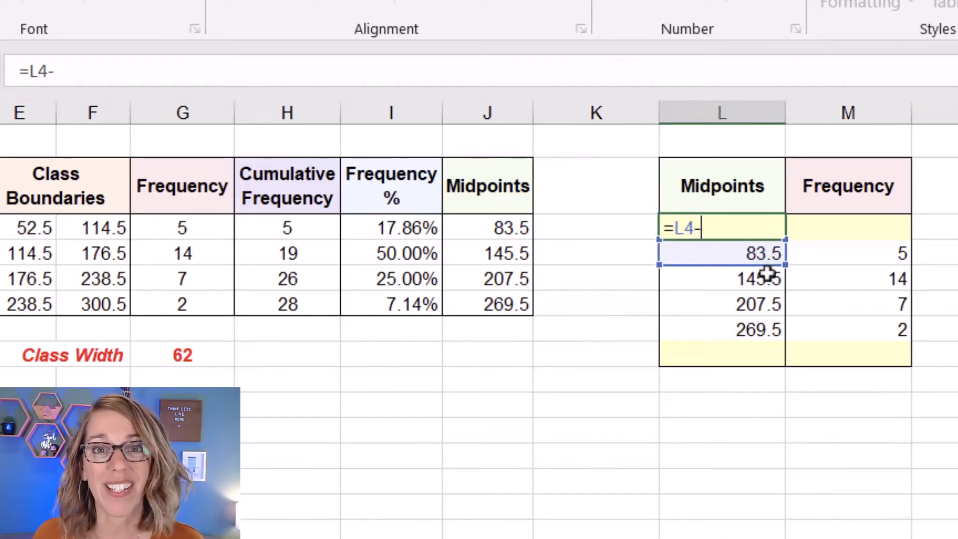
key("Return")
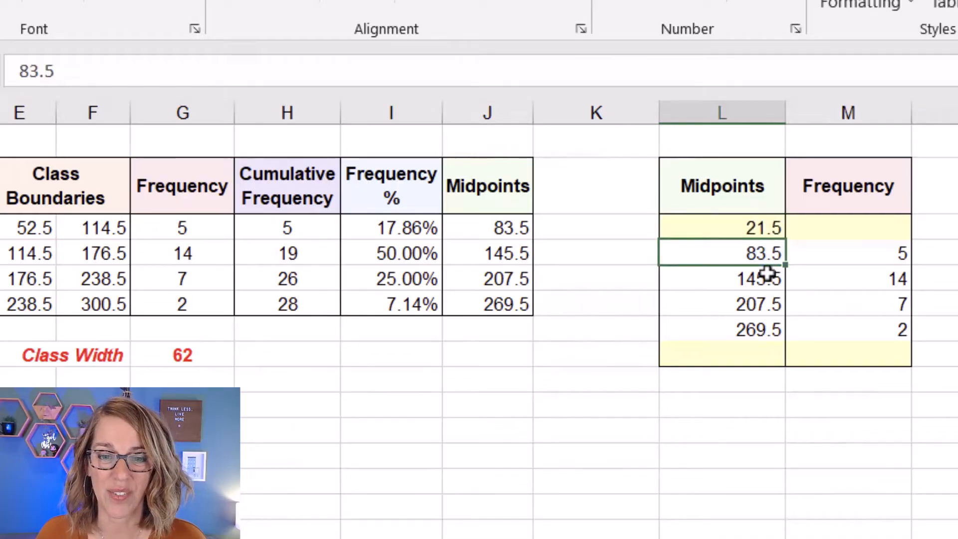
Make L8 the midpoint one class width above L7, giving 331.5
left_click(721, 355)
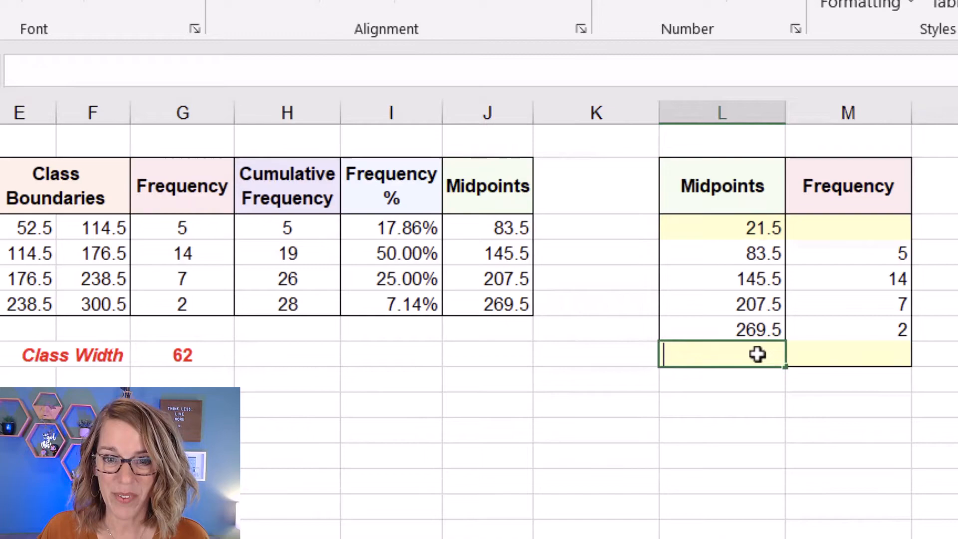
type("=L7")
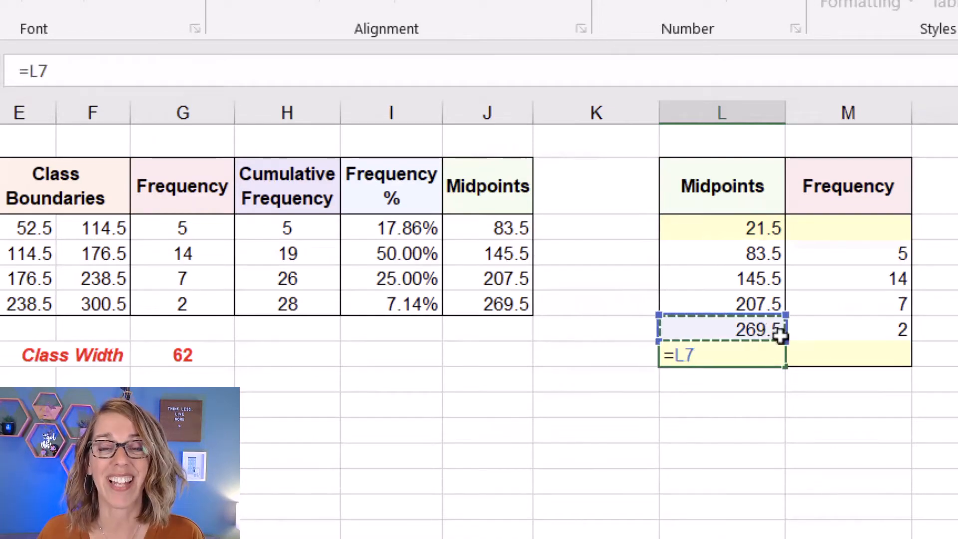
type("+")
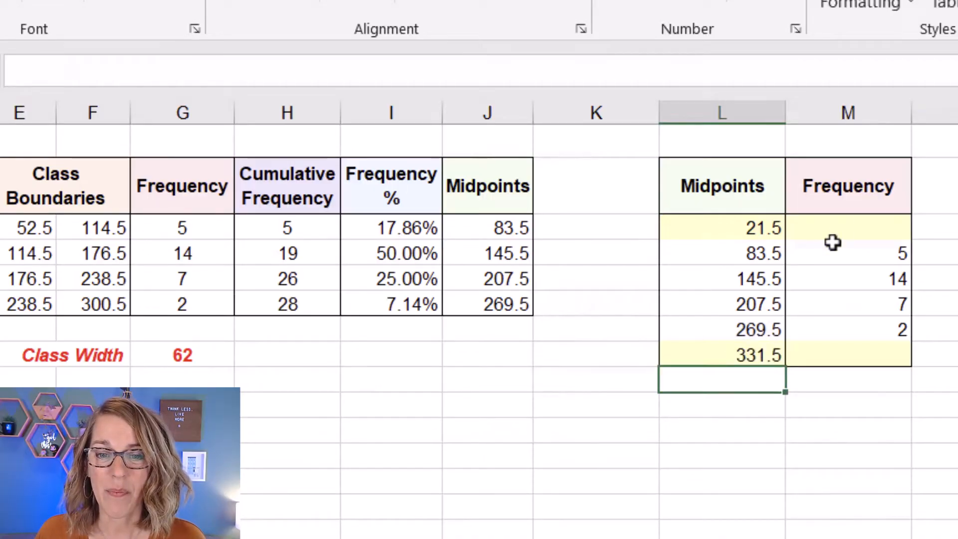
Enter a frequency of 0 in M3 for the new 21.5 midpoint
left_click(847, 228)
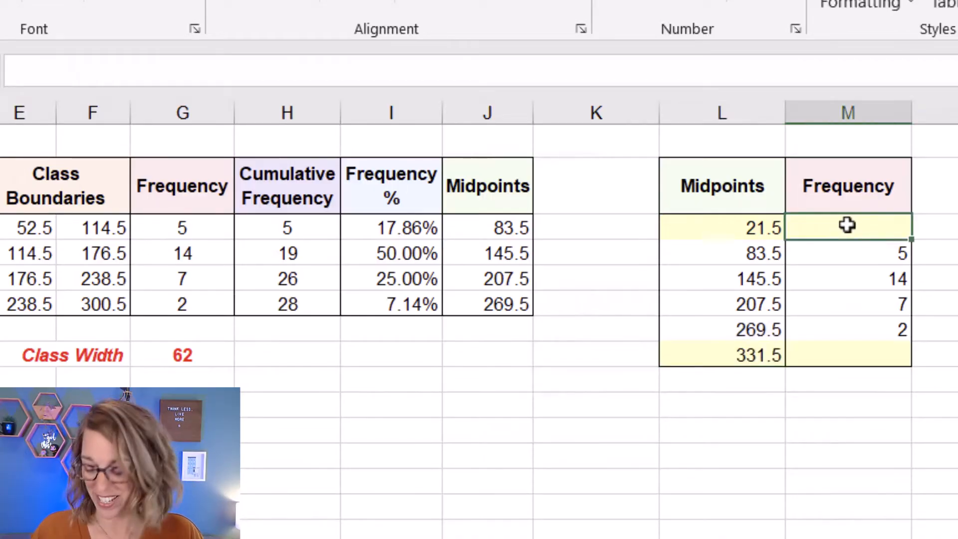
type("0")
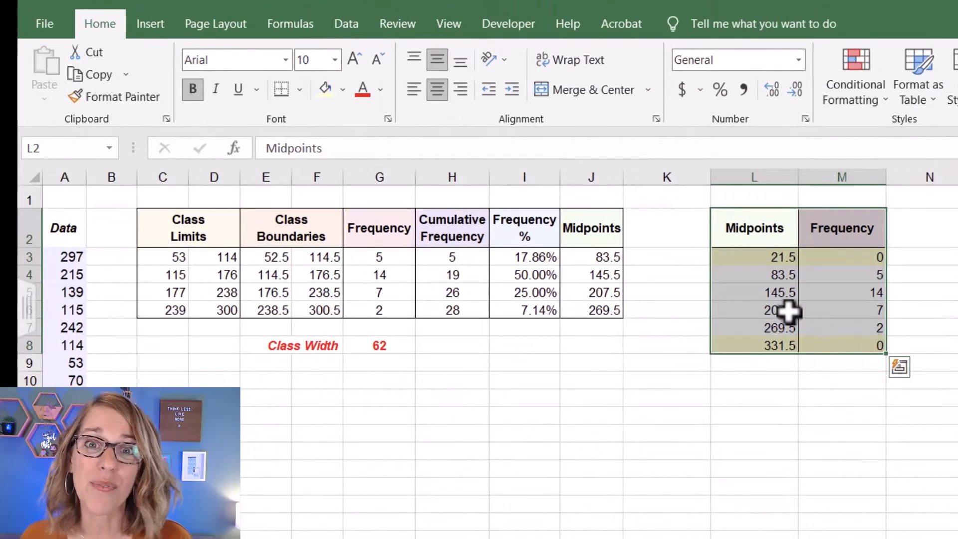
Switch to the Insert ribbon to reach the chart-insertion options
left_click(150, 24)
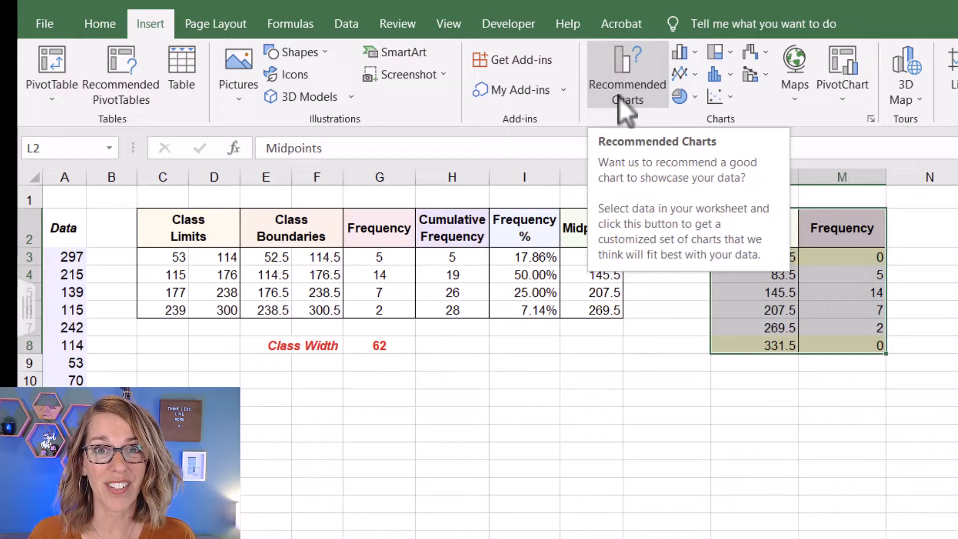
mouse_move(725, 128)
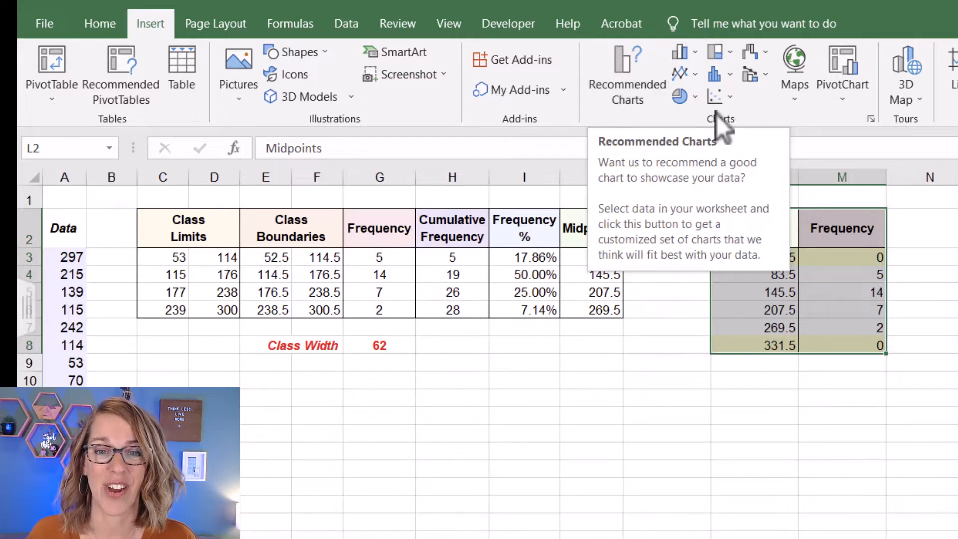
mouse_move(715, 96)
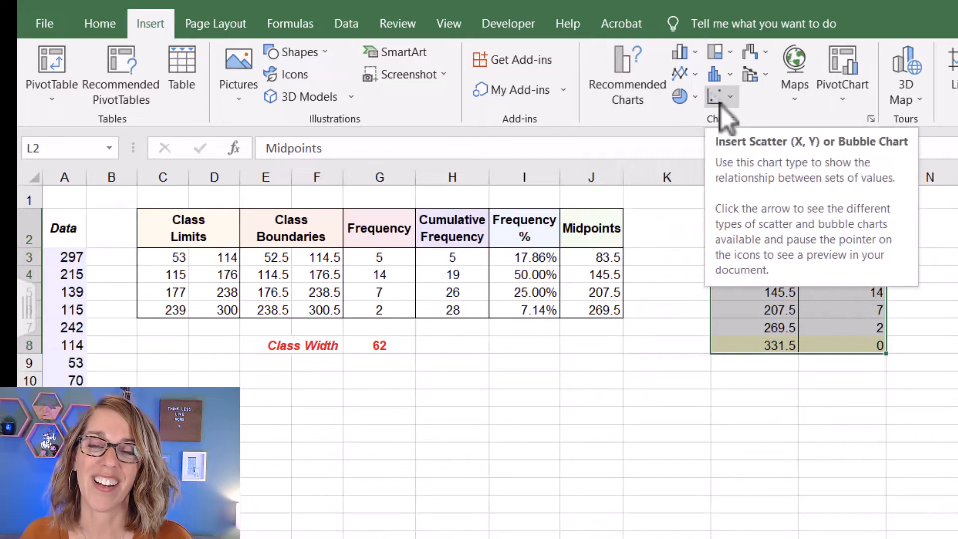
mouse_move(627, 83)
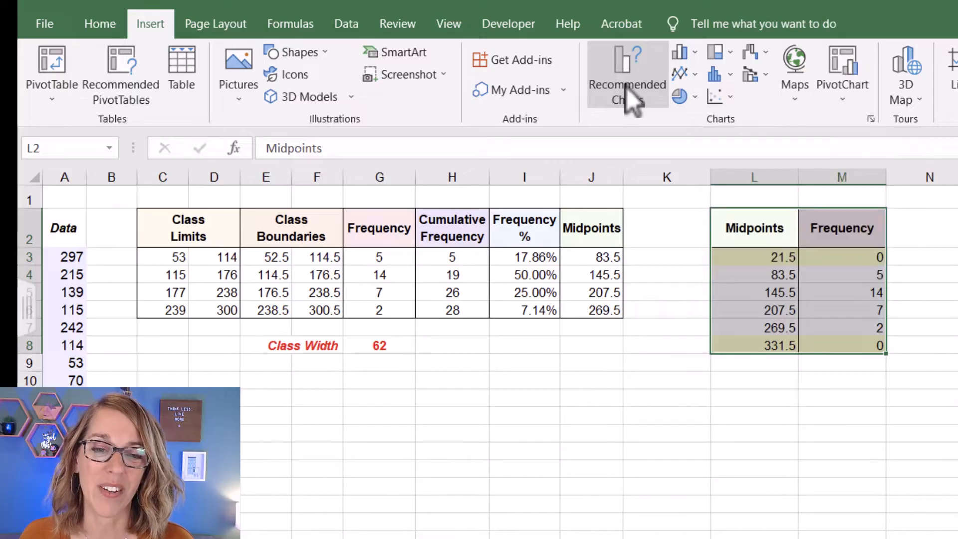
Insert a scatter chart with connected points plotting frequency against the midpoints
left_click(627, 73)
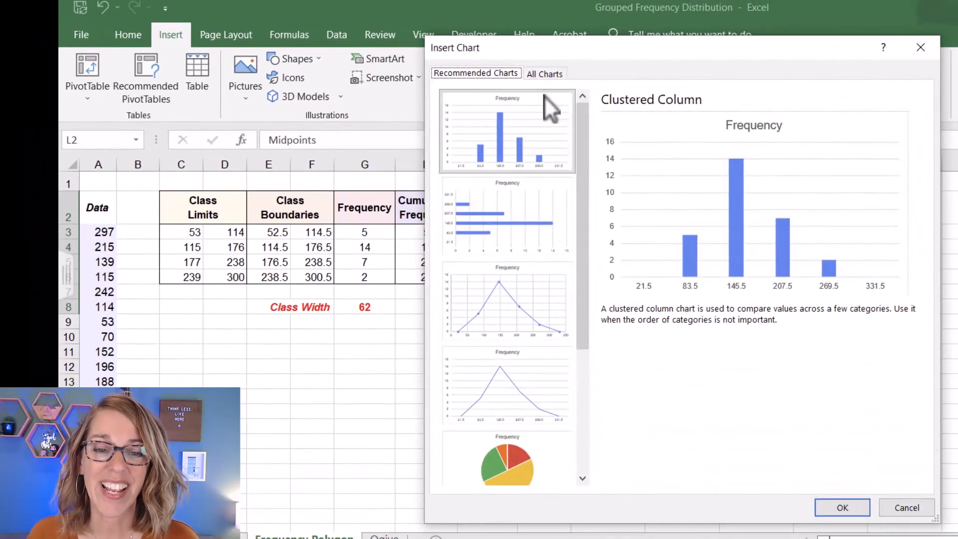
mouse_move(529, 193)
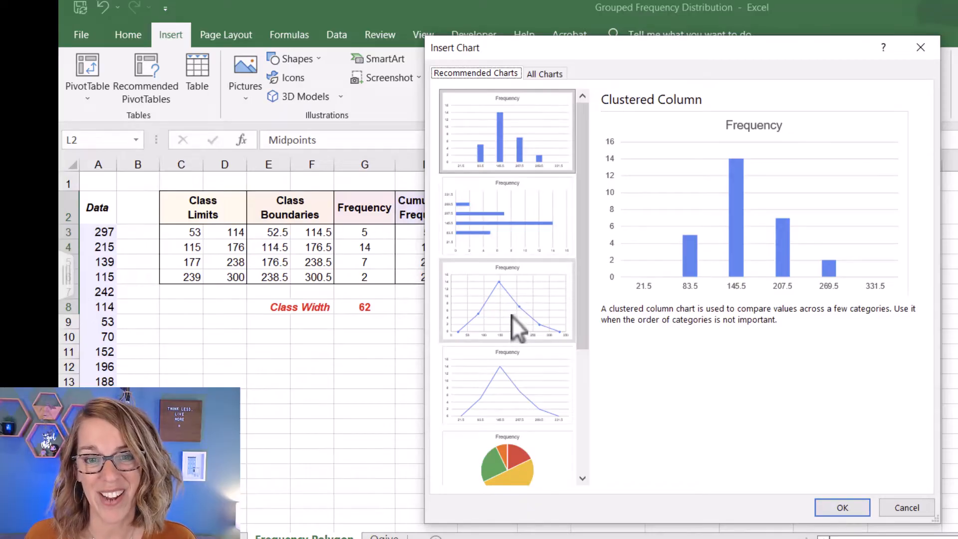
left_click(508, 302)
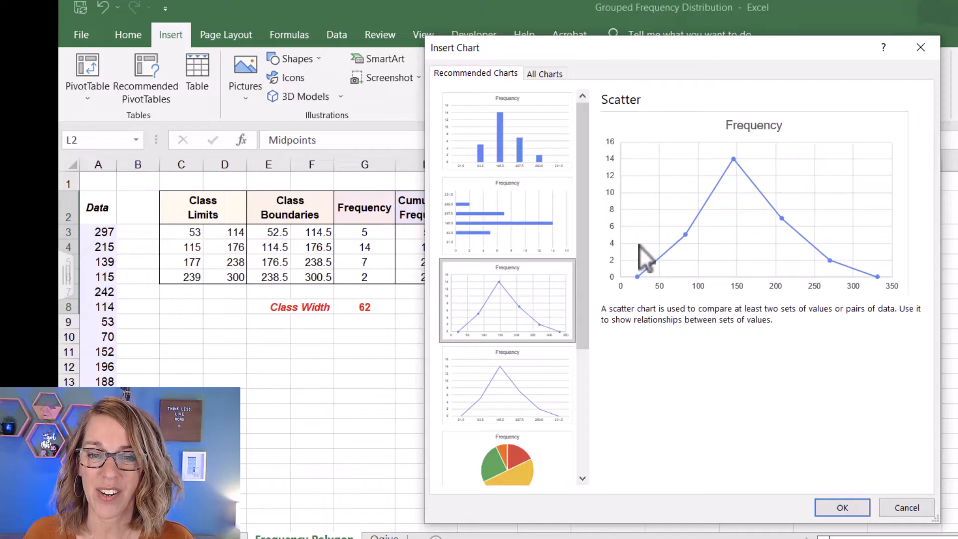
left_click(841, 508)
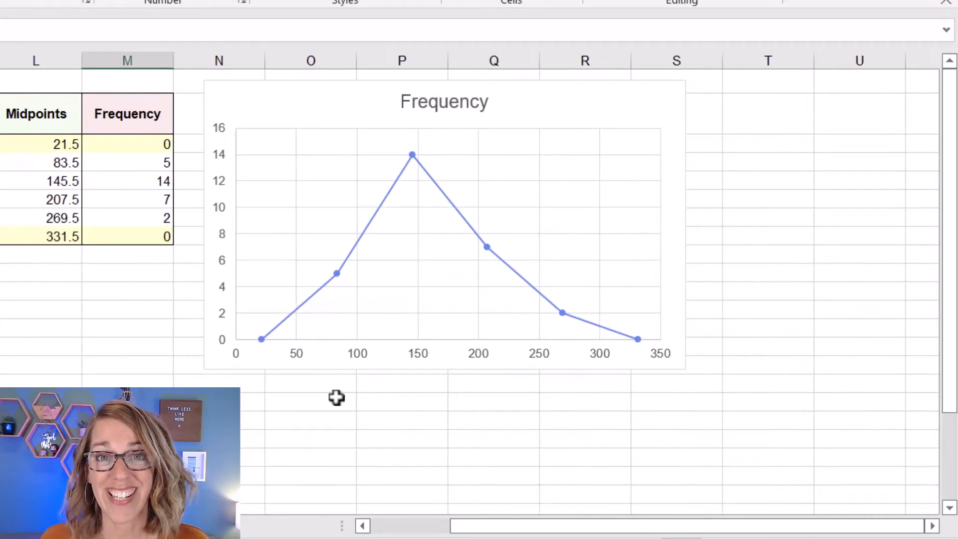
mouse_move(323, 396)
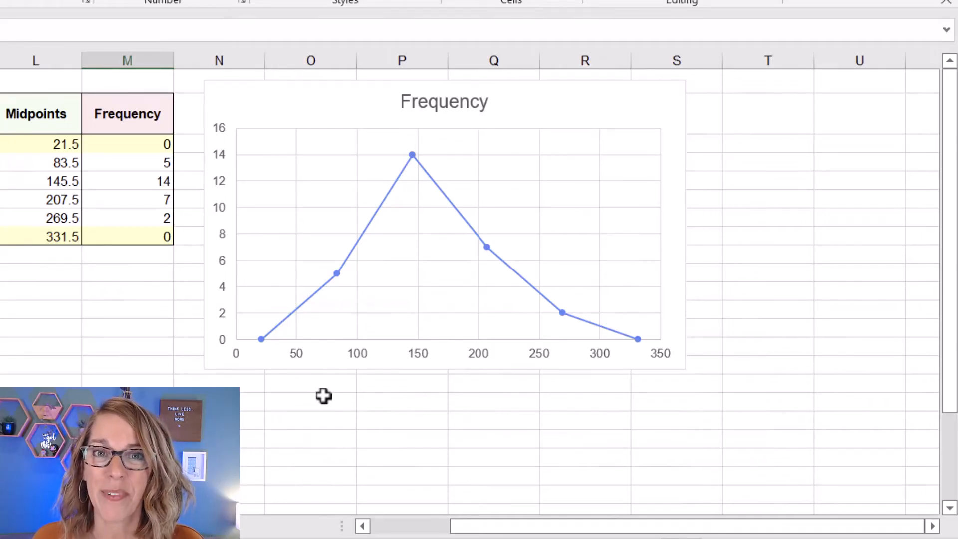
mouse_move(363, 366)
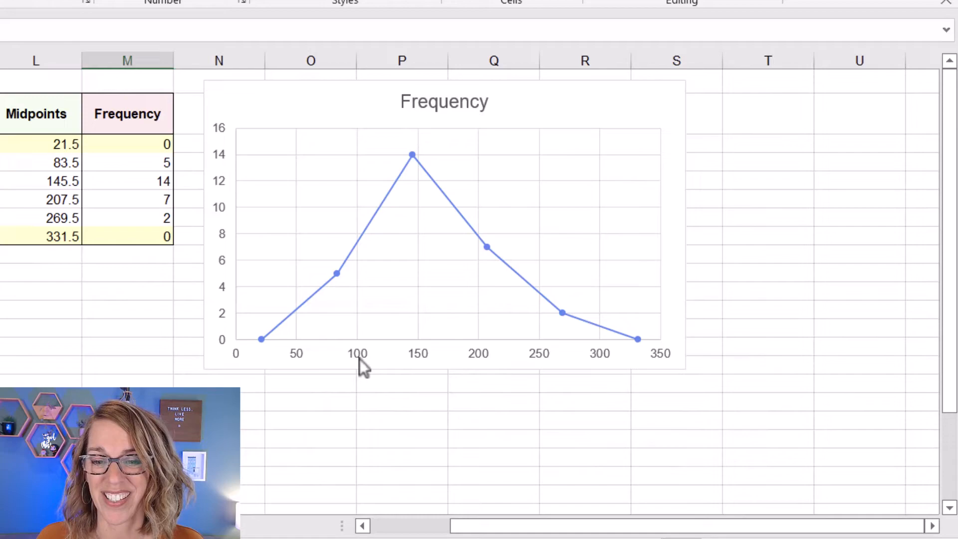
mouse_move(455, 354)
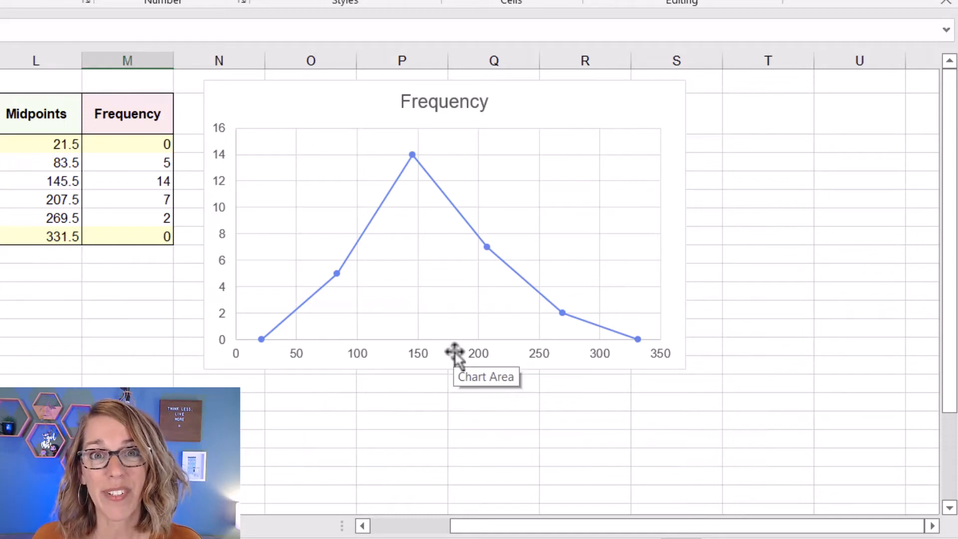
mouse_move(434, 354)
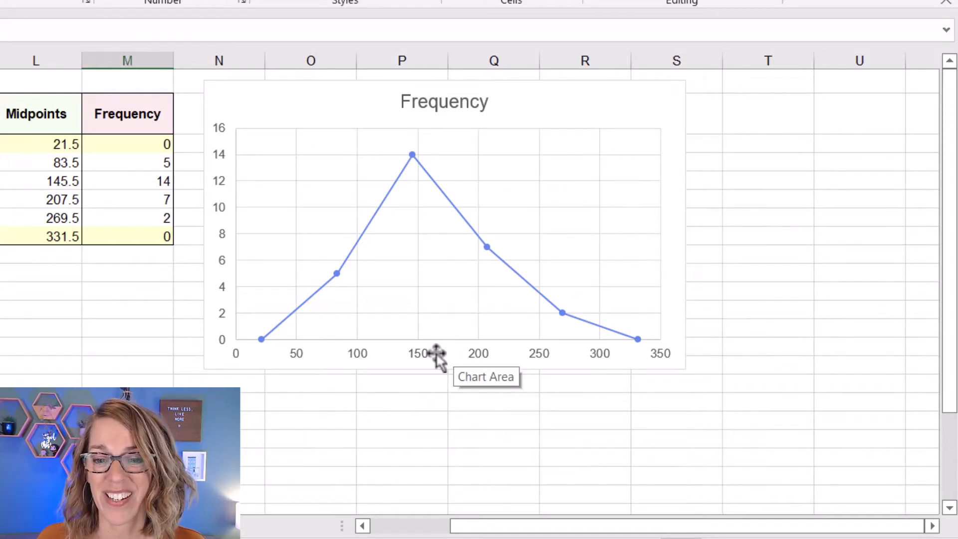
Bring up the Format Axis settings for the chart's horizontal axis
double_click(418, 354)
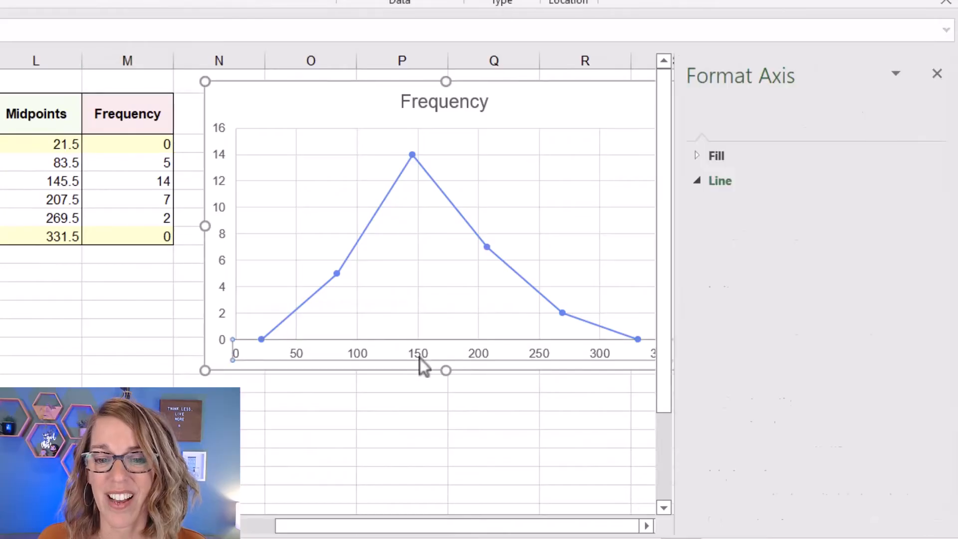
Set the horizontal axis bounds to minimum 21.5 and maximum 331.5
left_click(817, 143)
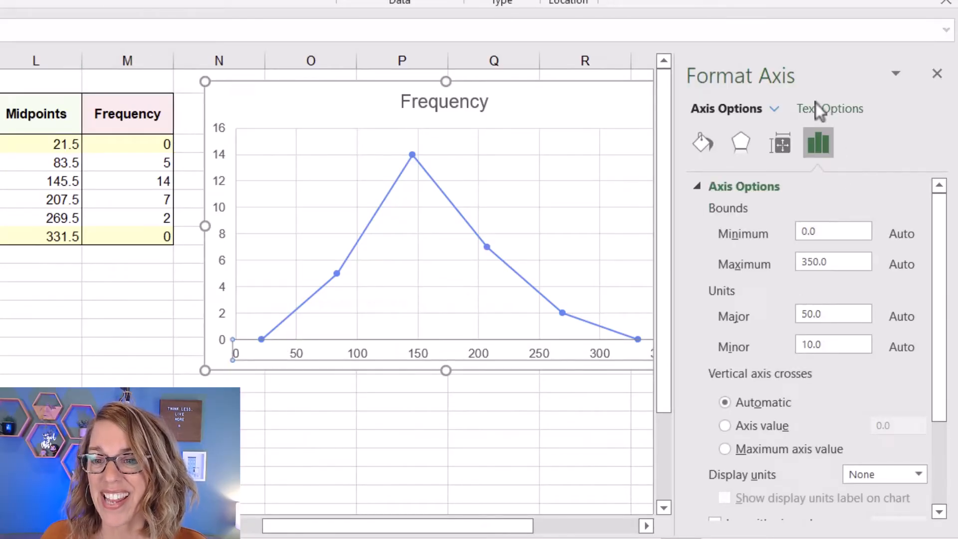
mouse_move(742, 238)
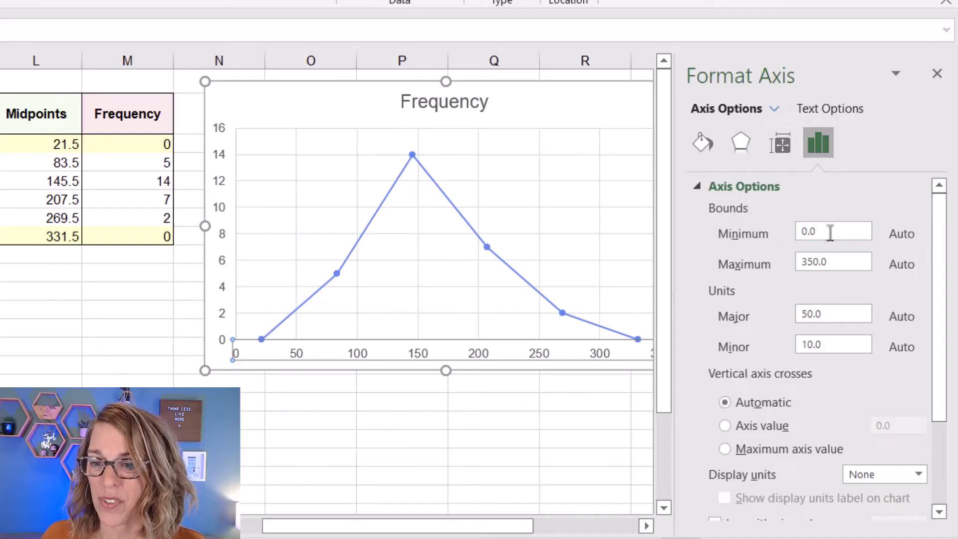
triple_click(832, 230)
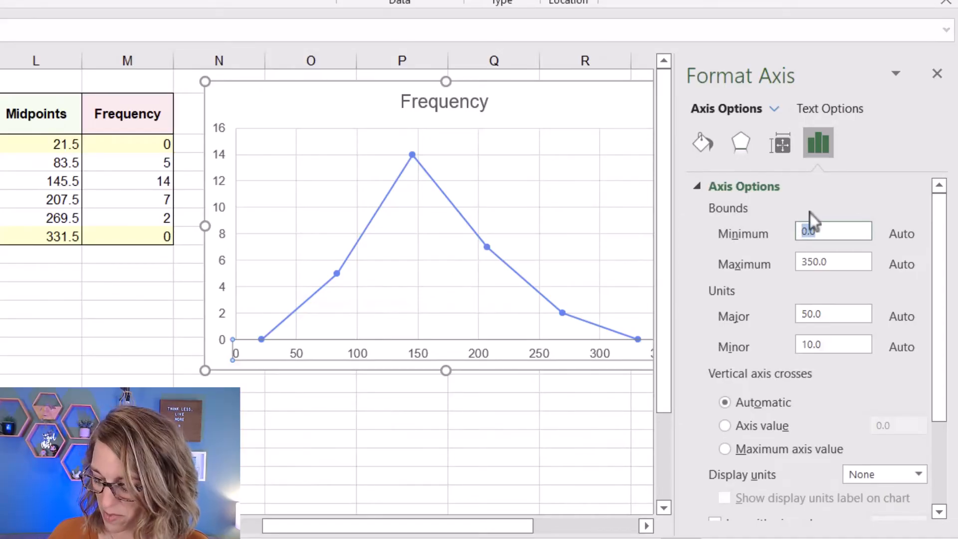
type("21.5")
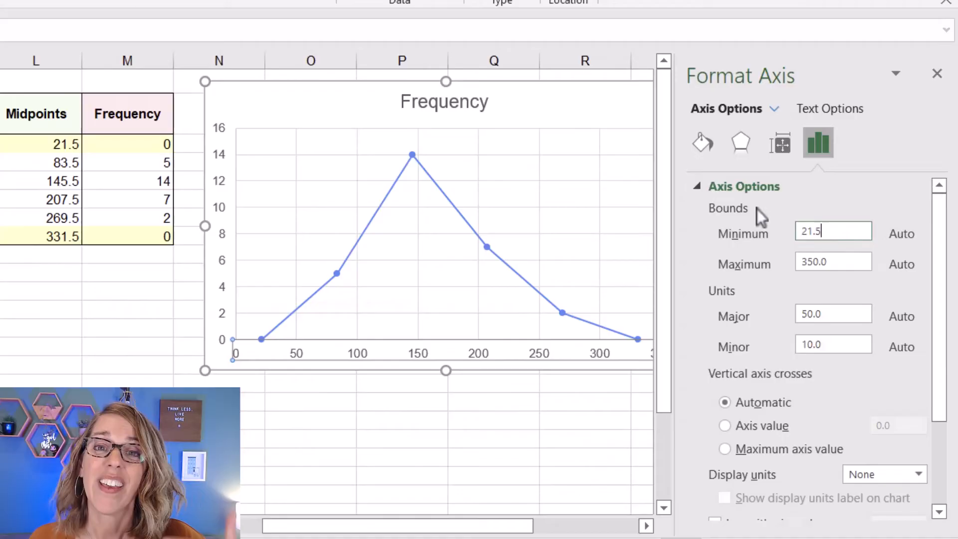
mouse_move(800, 335)
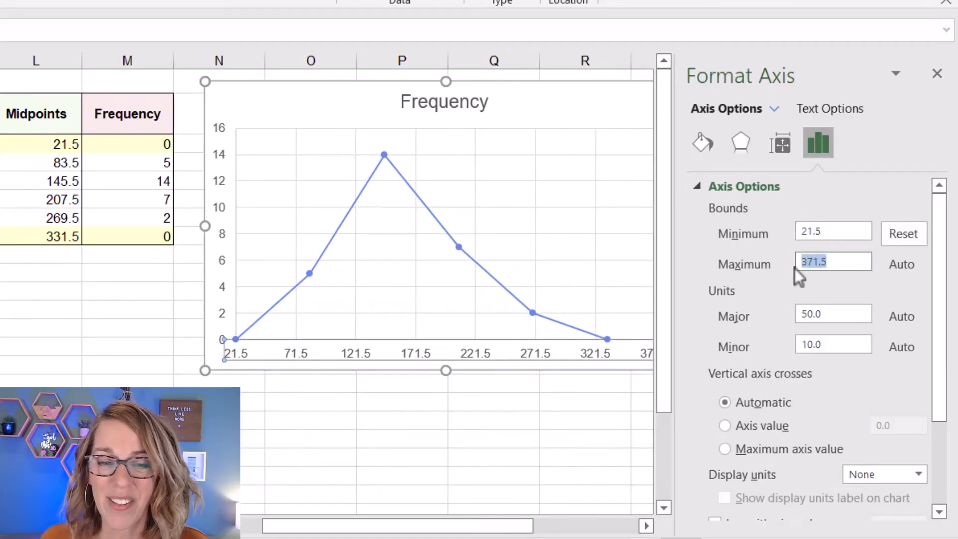
type("331.5")
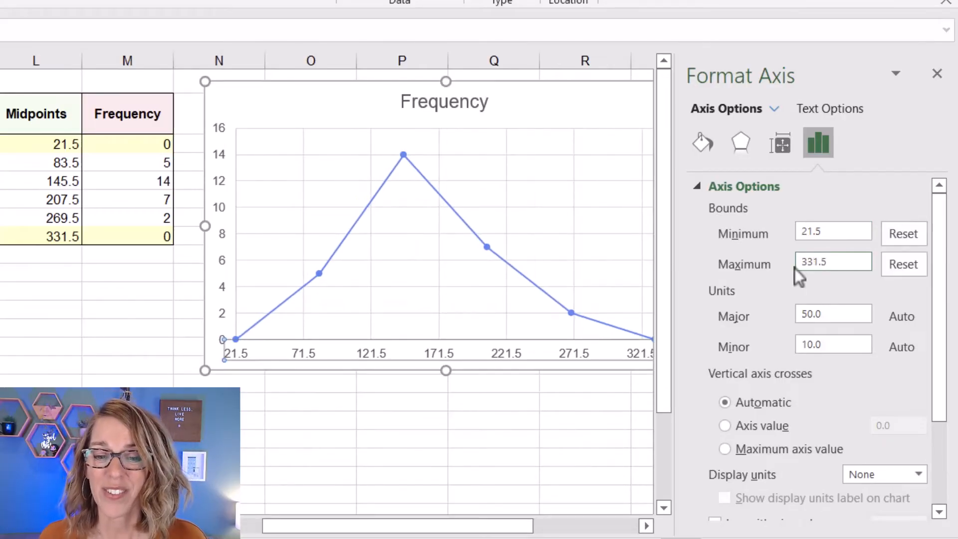
left_click(833, 262)
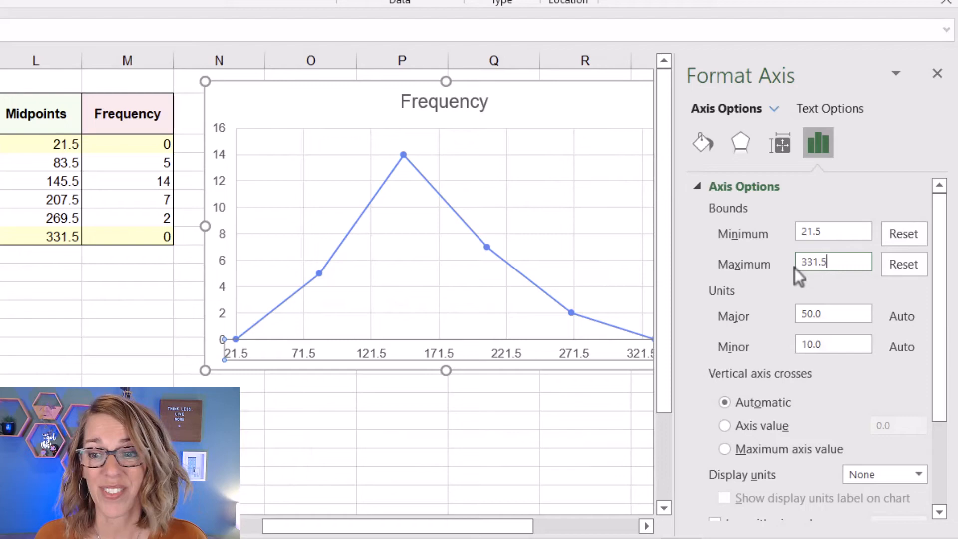
Select the major unit value to match it to the midpoint spacing
left_click(832, 313)
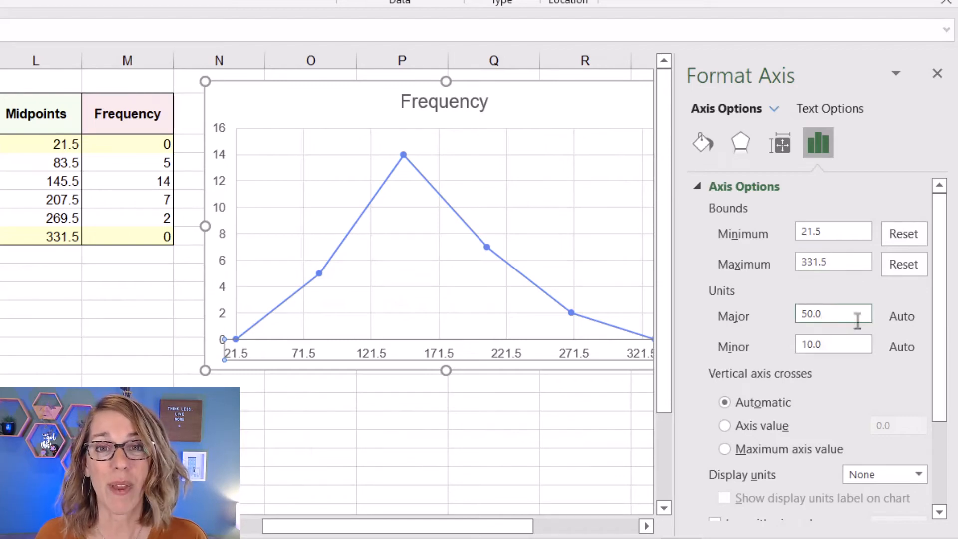
triple_click(832, 313)
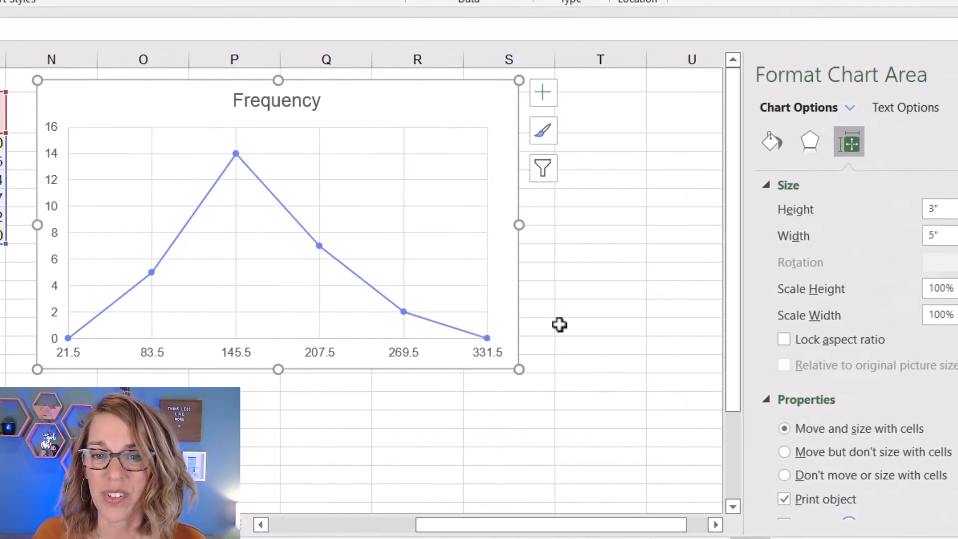
mouse_move(491, 96)
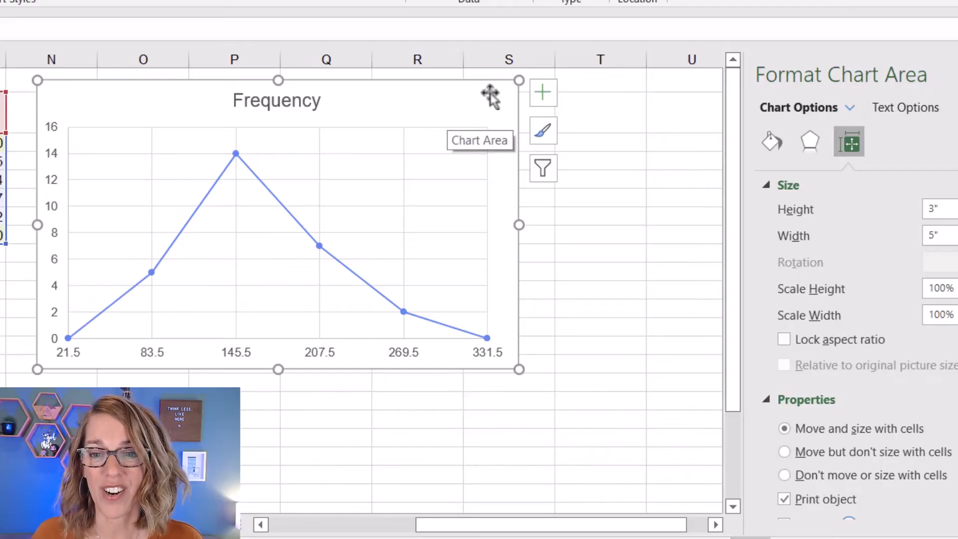
mouse_move(553, 113)
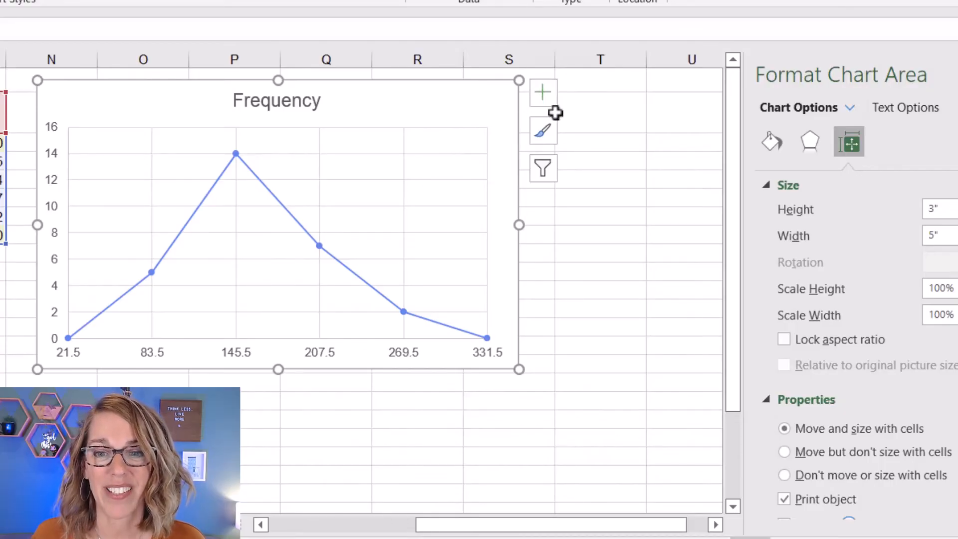
Add placeholder axis titles to both axes via Chart Elements and select the vertical one
left_click(543, 92)
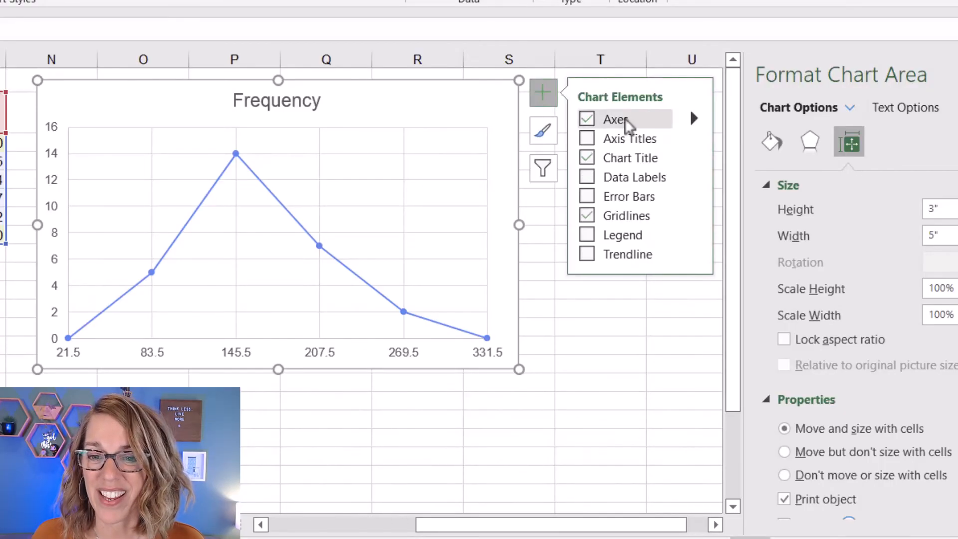
left_click(586, 137)
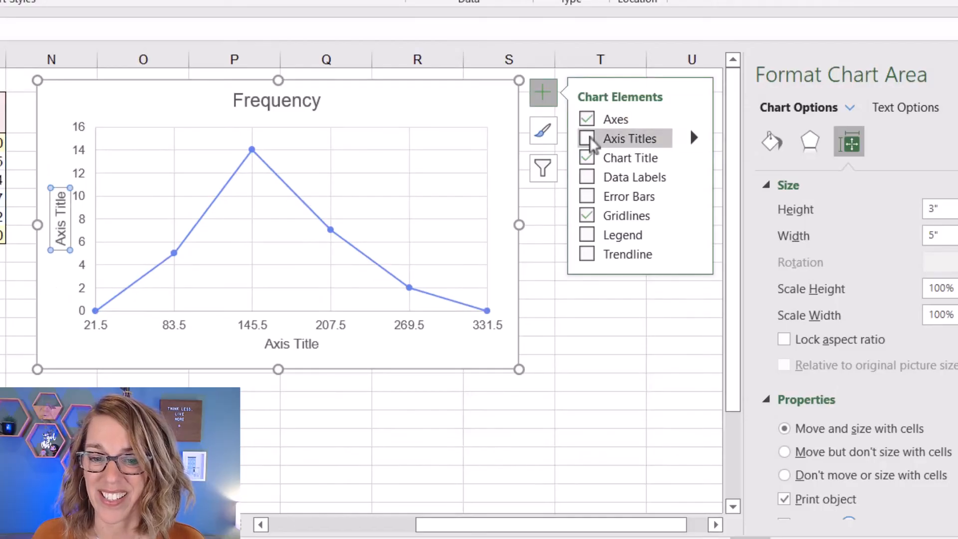
left_click(586, 138)
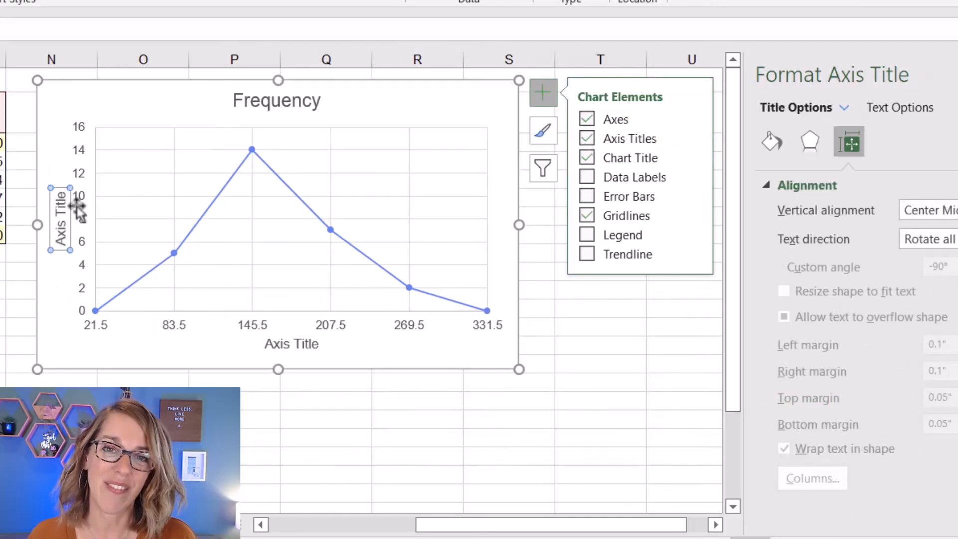
mouse_move(80, 225)
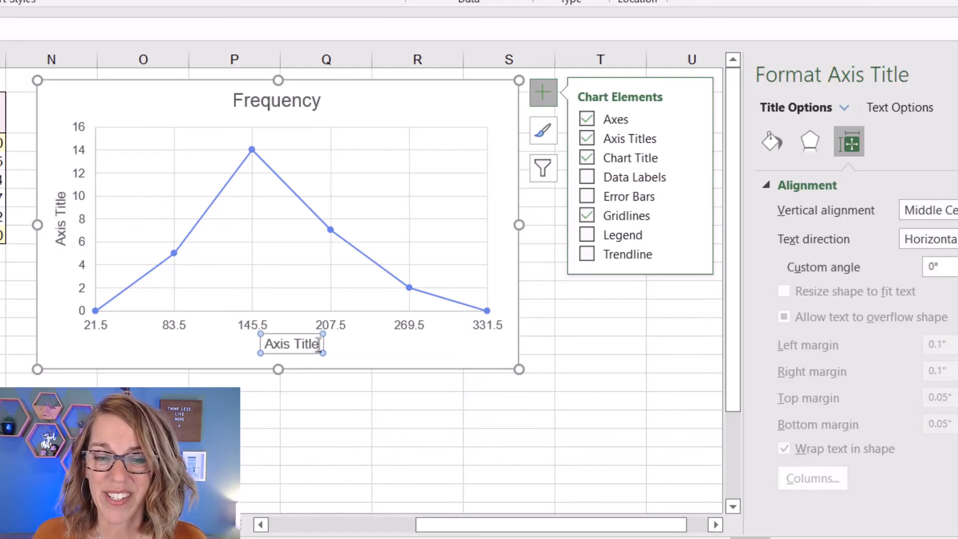
Label the axes College Credits and Frequency and retitle the chart Frequency Polygon
double_click(291, 344)
type("College Credits")
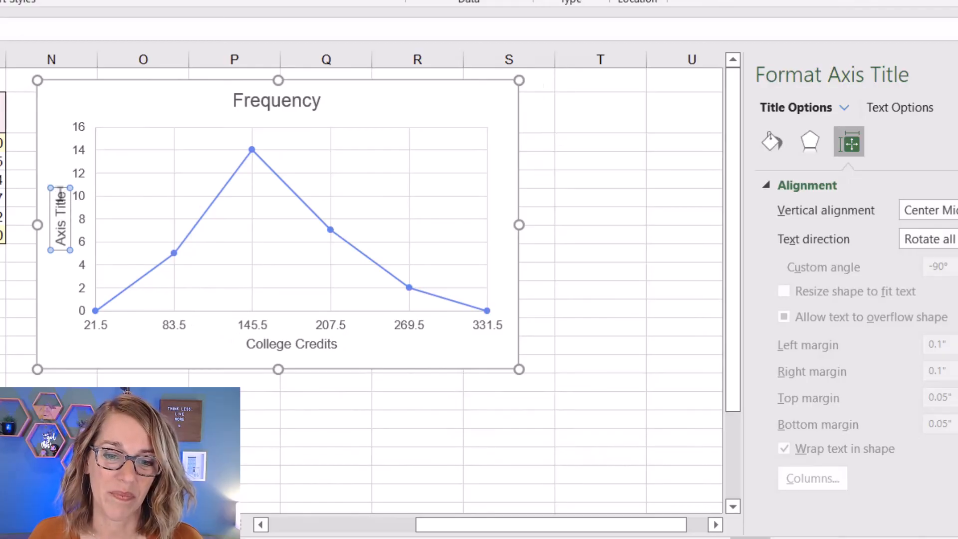
left_click(276, 100)
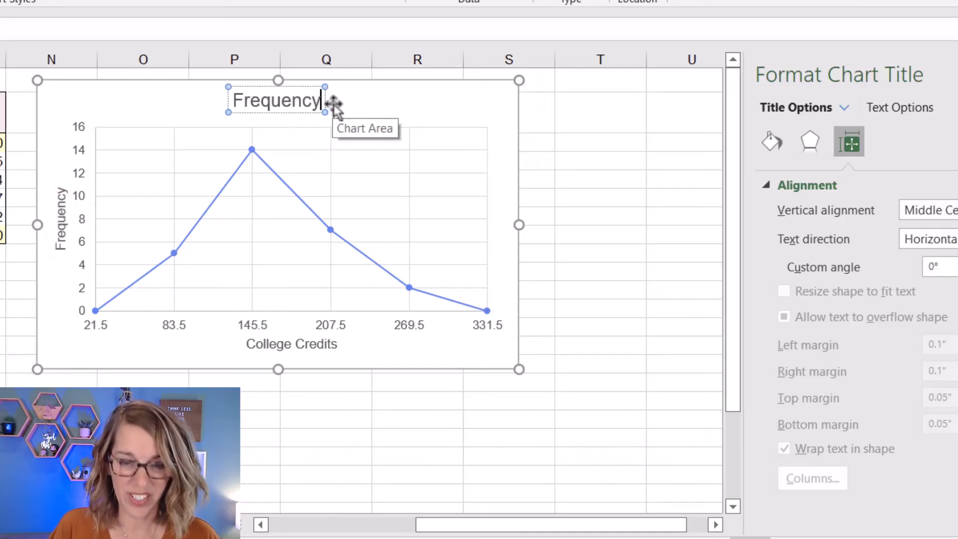
type("Polygon")
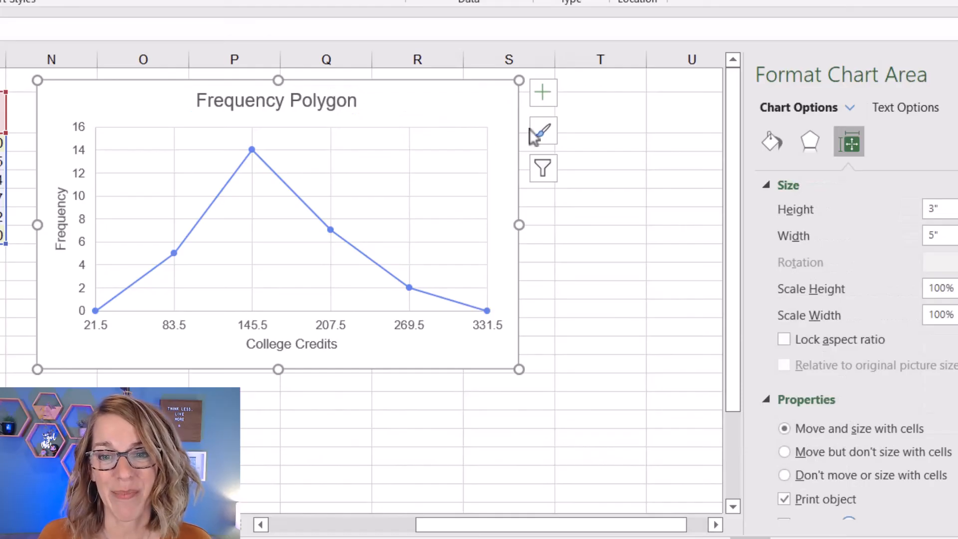
mouse_move(433, 109)
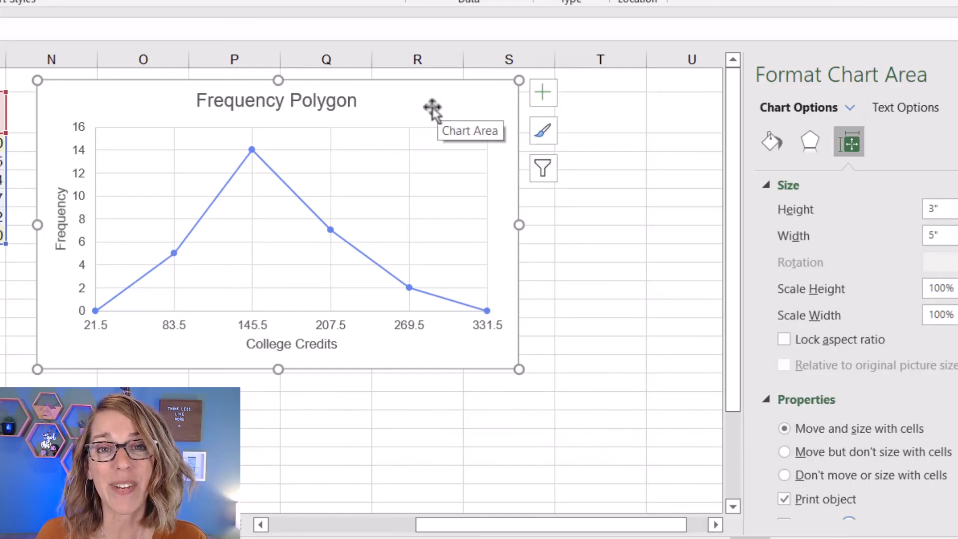
mouse_move(542, 93)
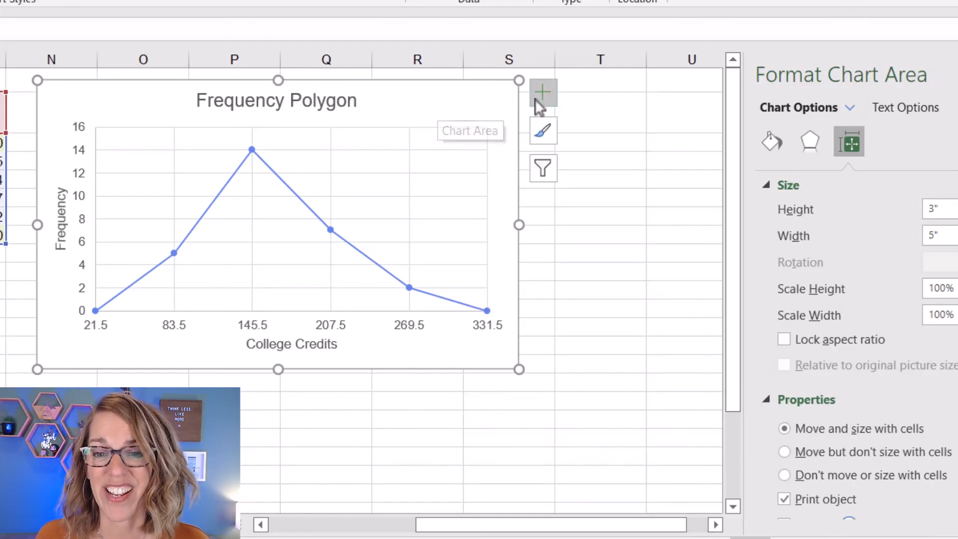
Turn on data labels showing each point's frequency on the polygon
left_click(542, 92)
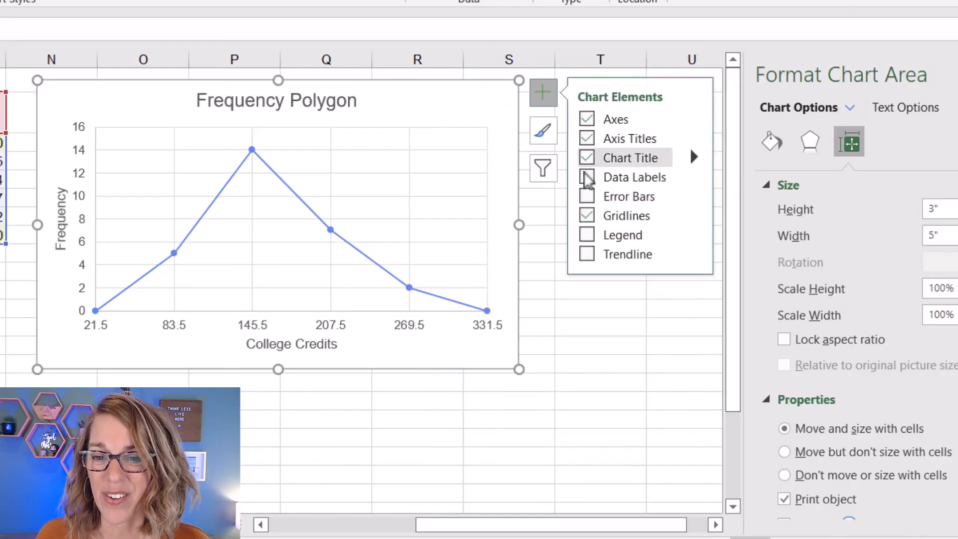
left_click(586, 178)
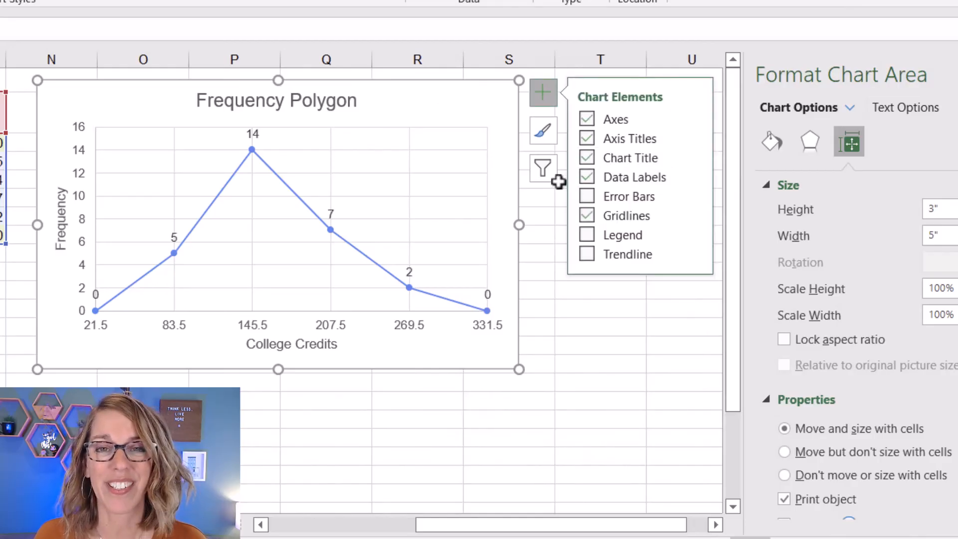